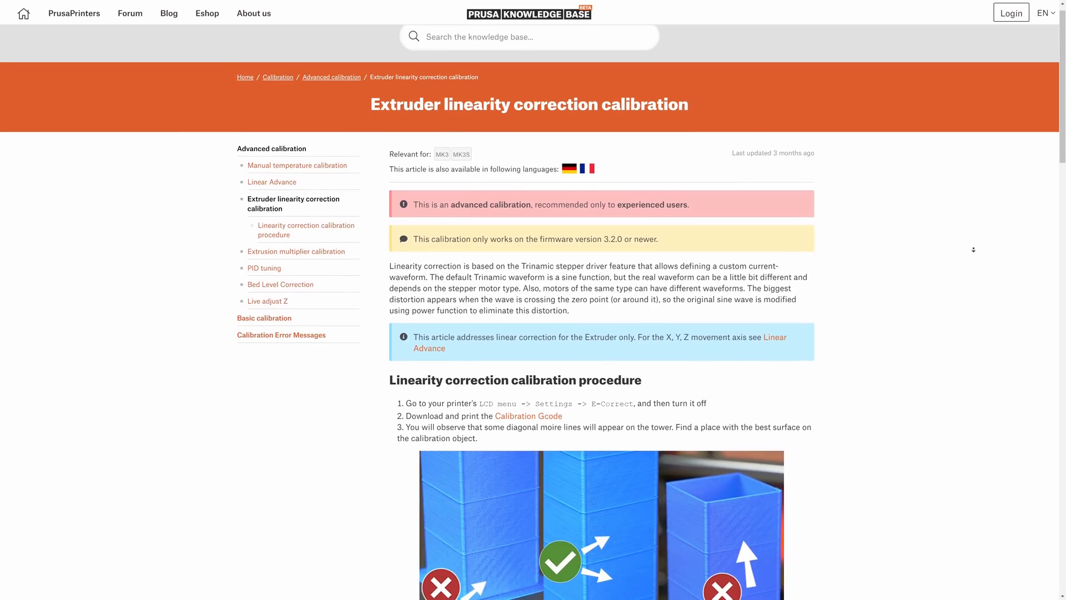
pyautogui.scroll(-3)
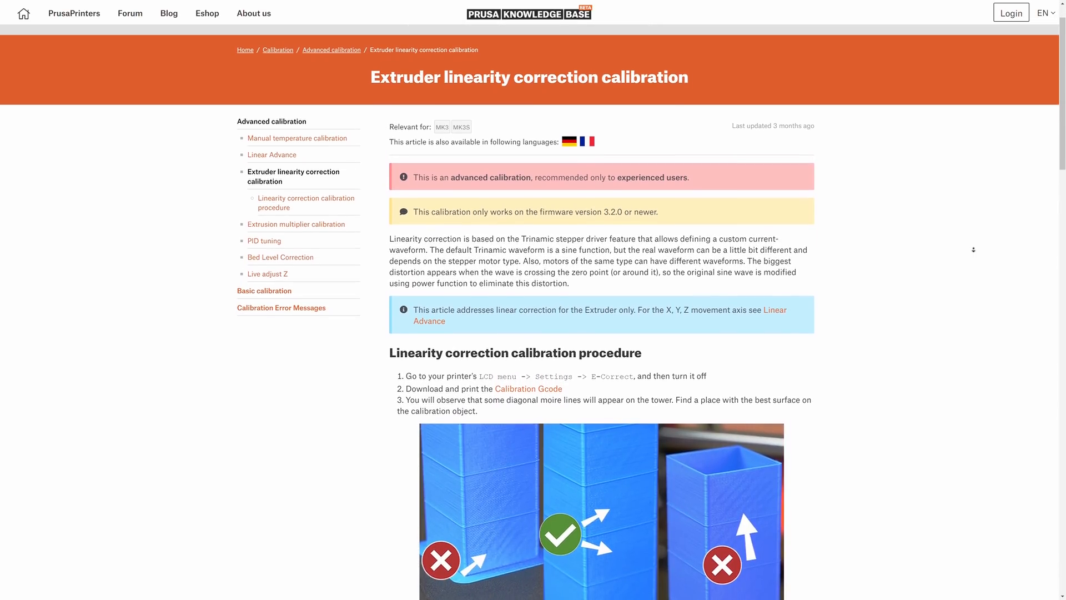
pyautogui.scroll(-3)
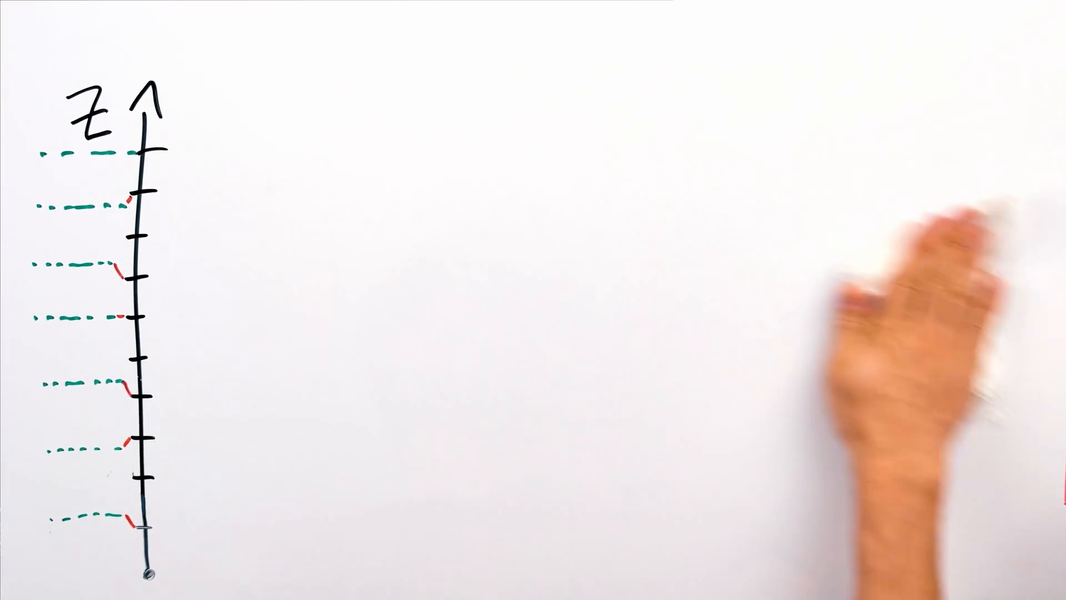
pyautogui.moveTo(184, 525); pyautogui.dragTo(585, 464)
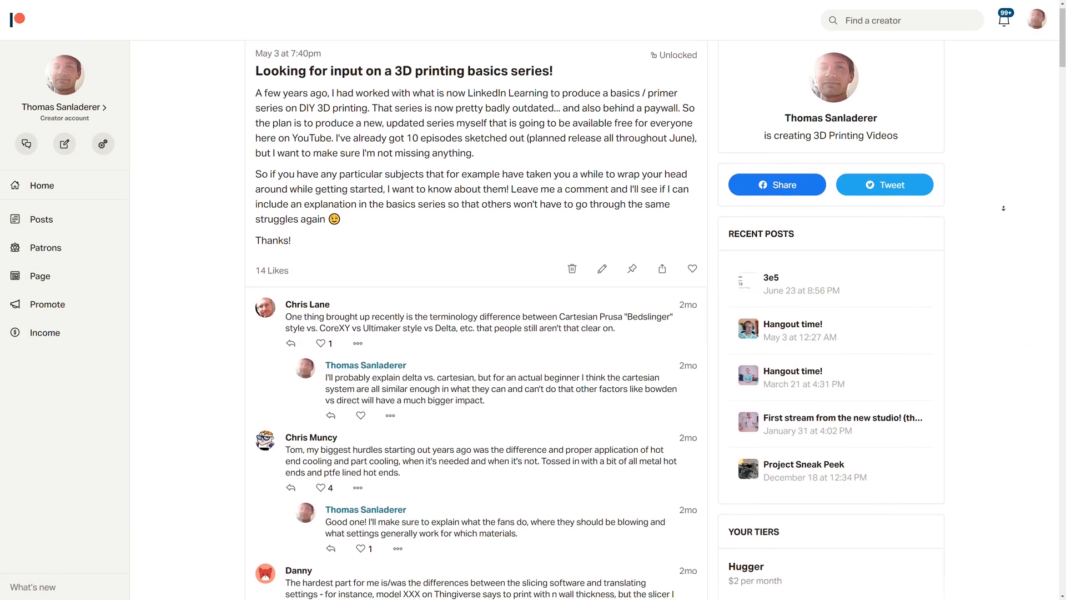
pyautogui.scroll(-3)
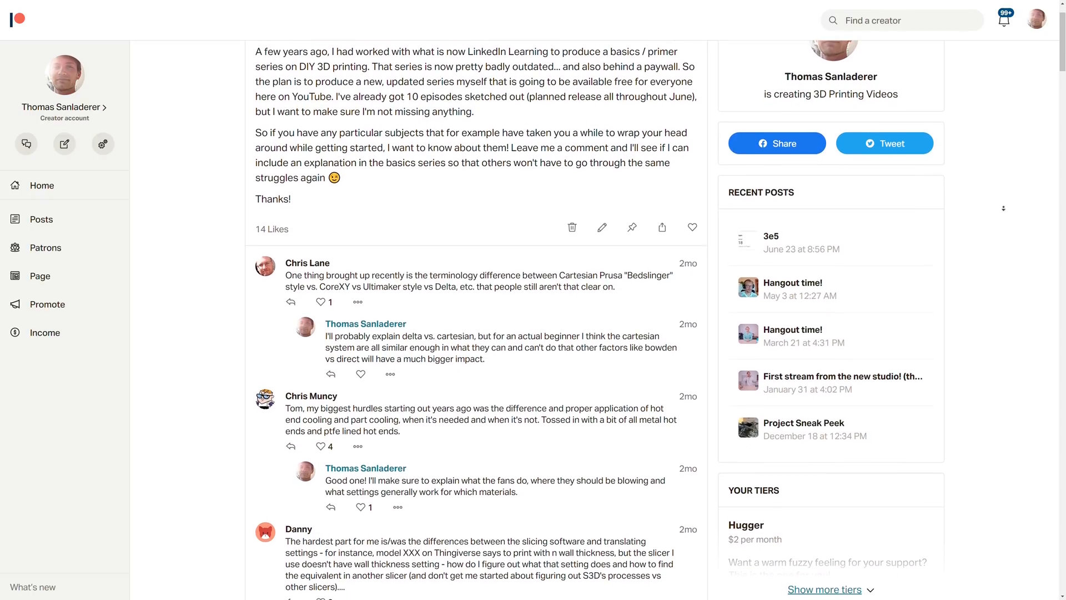
pyautogui.scroll(-3)
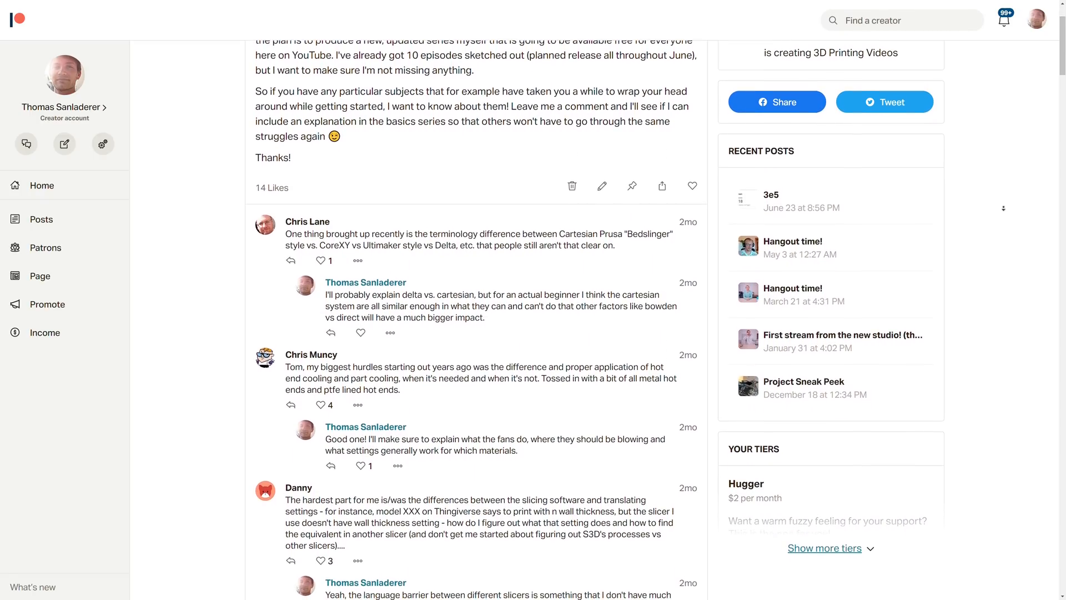